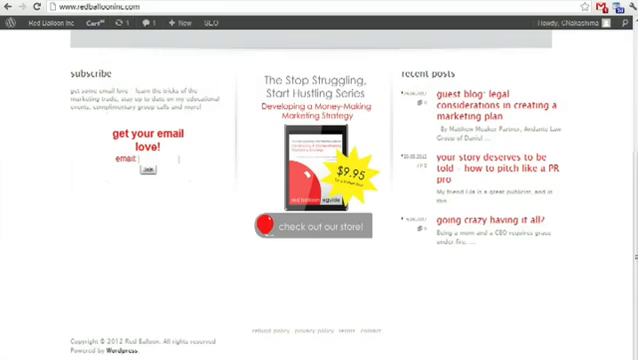
Go from the public site's admin bar to the Install Plugins page.
{"action": "left_click", "coordinate": [30, 21]}
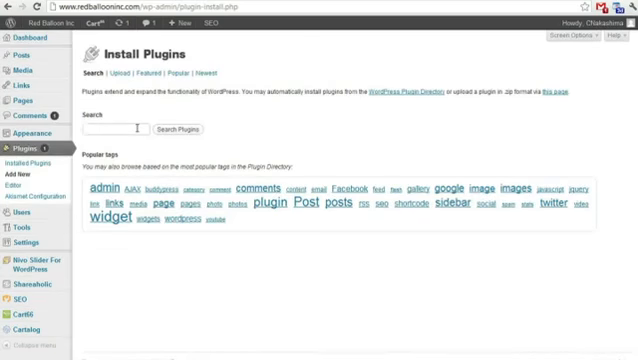
Search plugins for 'WPTouch' and view the WPtouch 1.9.5.1 details.
{"action": "type", "text": "WPTouch"}
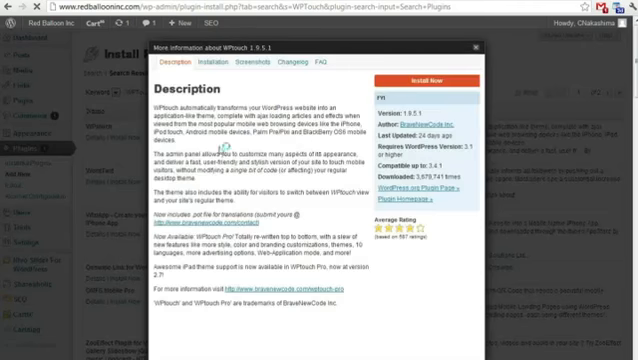
{"action": "mouse_move", "coordinate": [325, 145]}
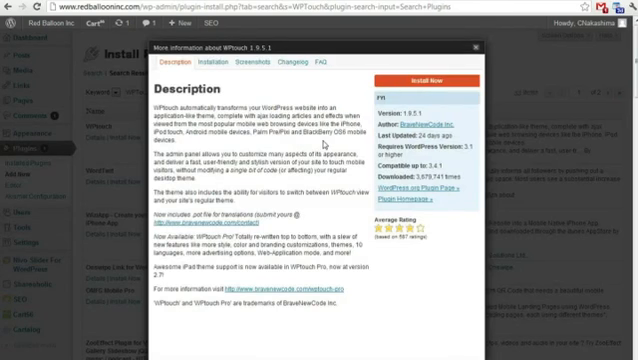